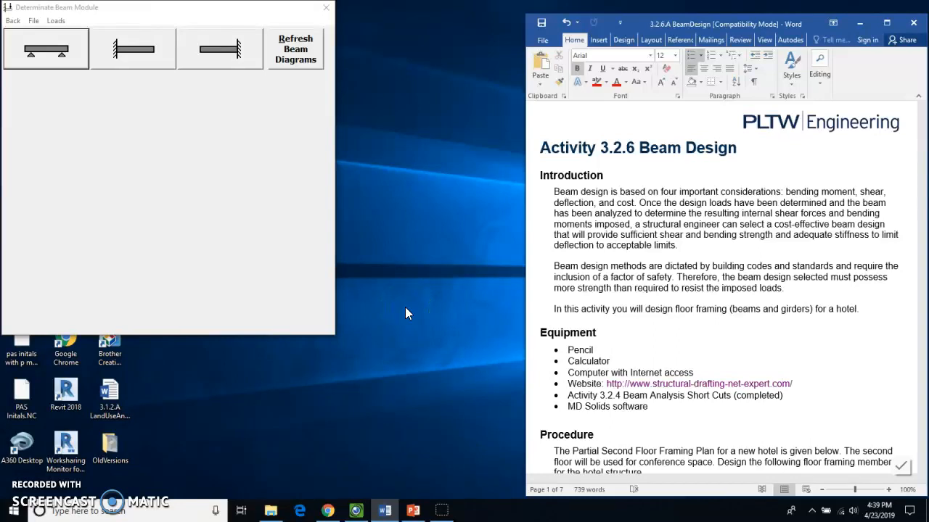
{"action": "mouse_move", "coordinate": [413, 295]}
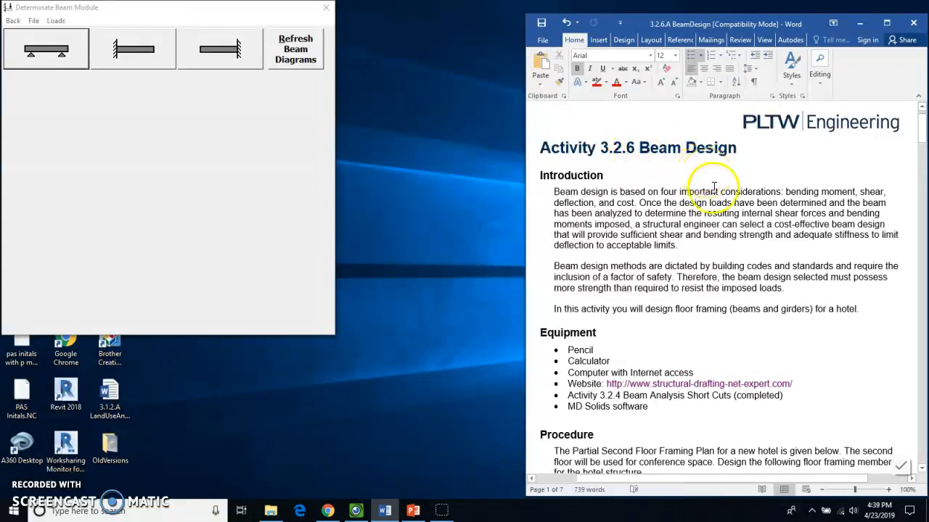
{"action": "mouse_move", "coordinate": [733, 234]}
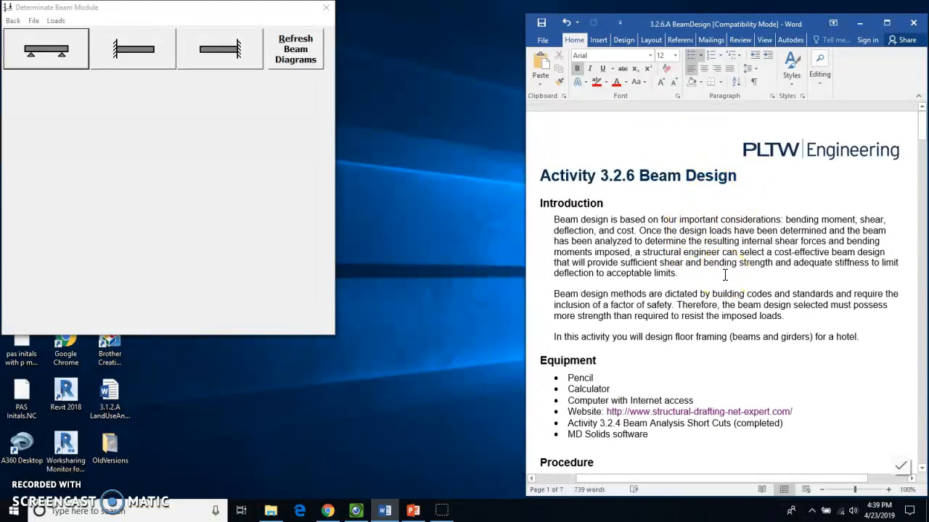
Scroll past the Procedure section to the floor framing plan, criteria and calculation tasks
{"action": "scroll", "scroll_direction": "down", "scroll_amount": 3}
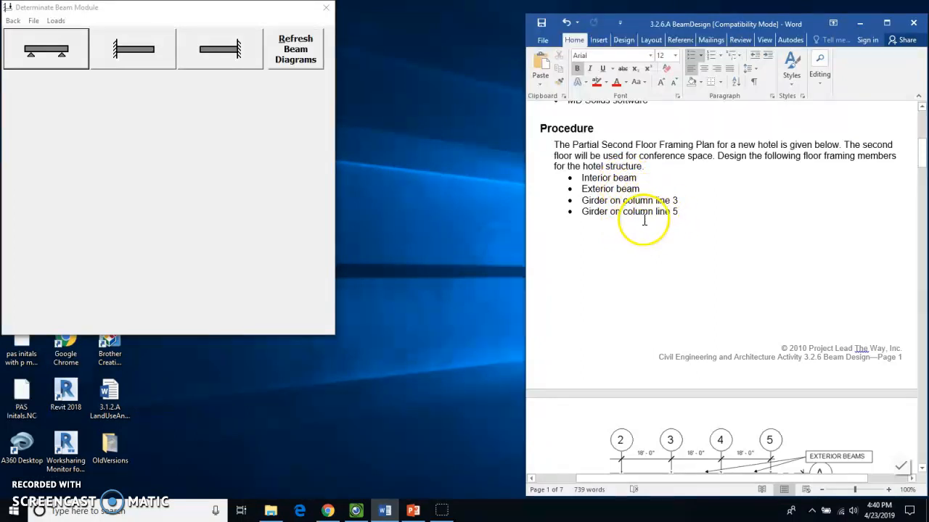
{"action": "scroll", "scroll_direction": "down", "scroll_amount": 3}
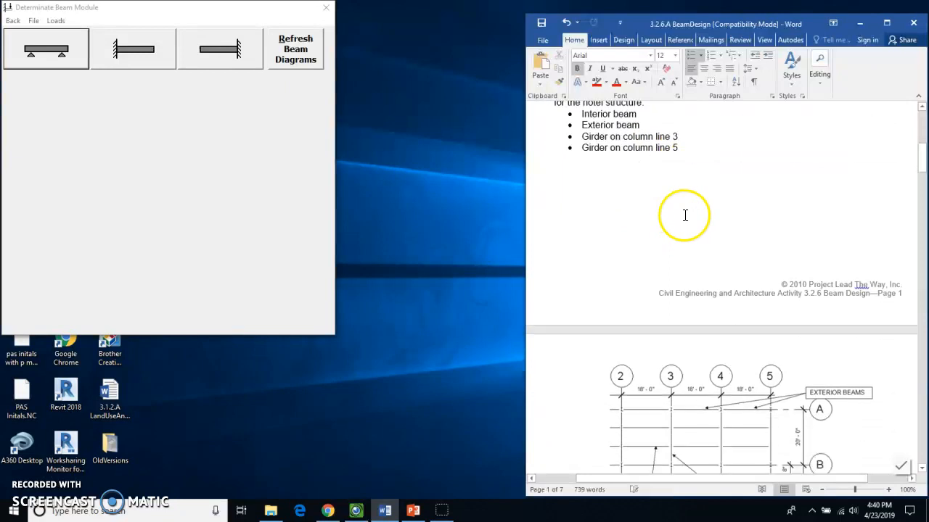
{"action": "scroll", "scroll_direction": "down", "scroll_amount": 3}
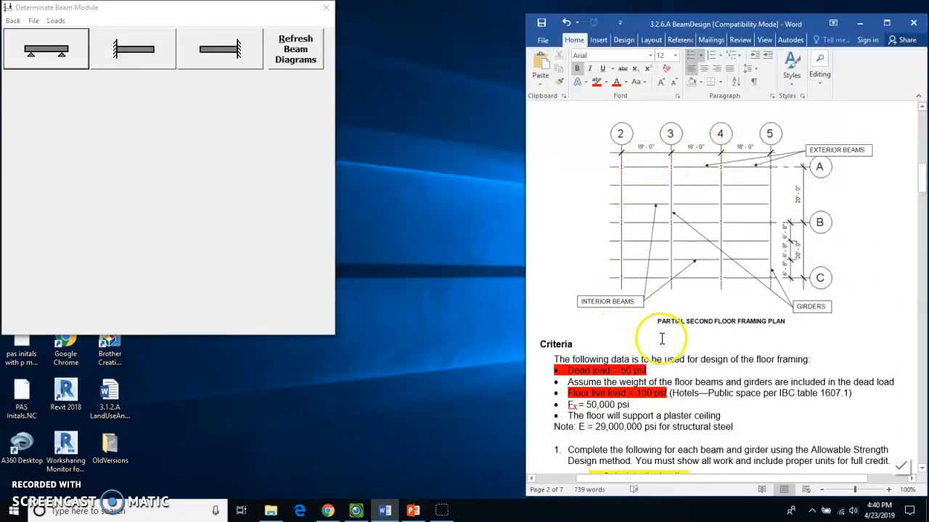
{"action": "mouse_move", "coordinate": [722, 330]}
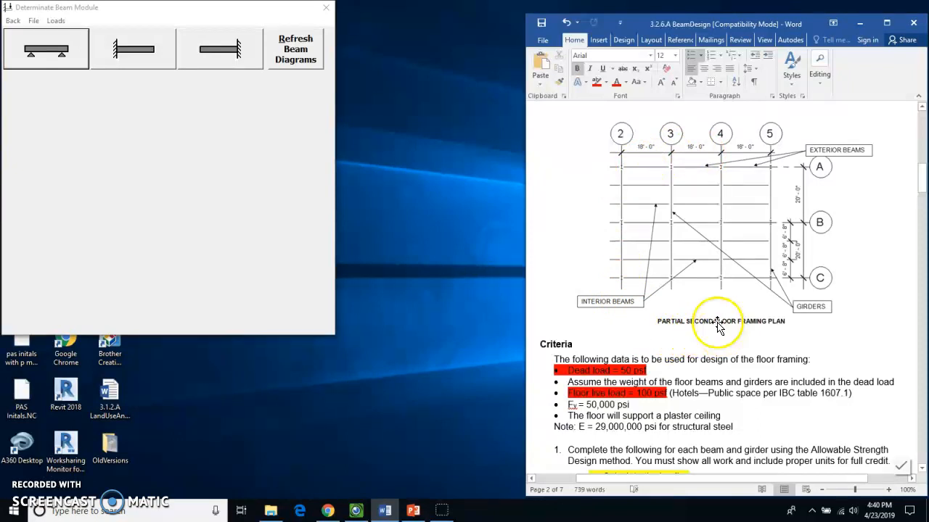
{"action": "scroll", "scroll_direction": "down", "scroll_amount": 3}
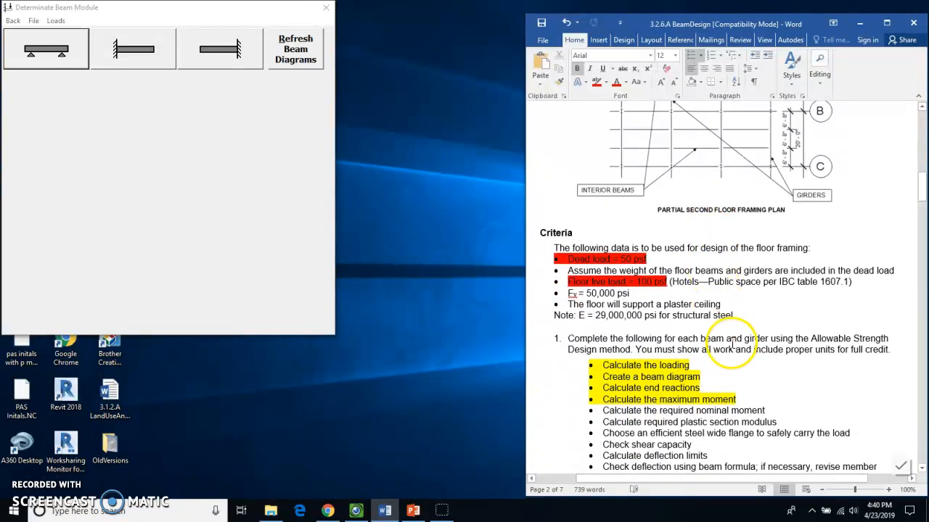
{"action": "scroll", "scroll_direction": "down", "scroll_amount": 3}
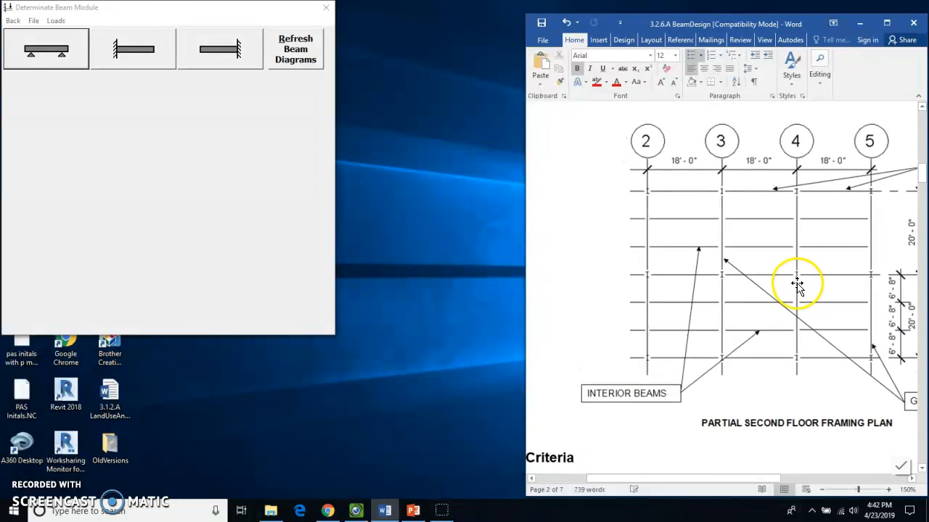
{"action": "mouse_move", "coordinate": [776, 361]}
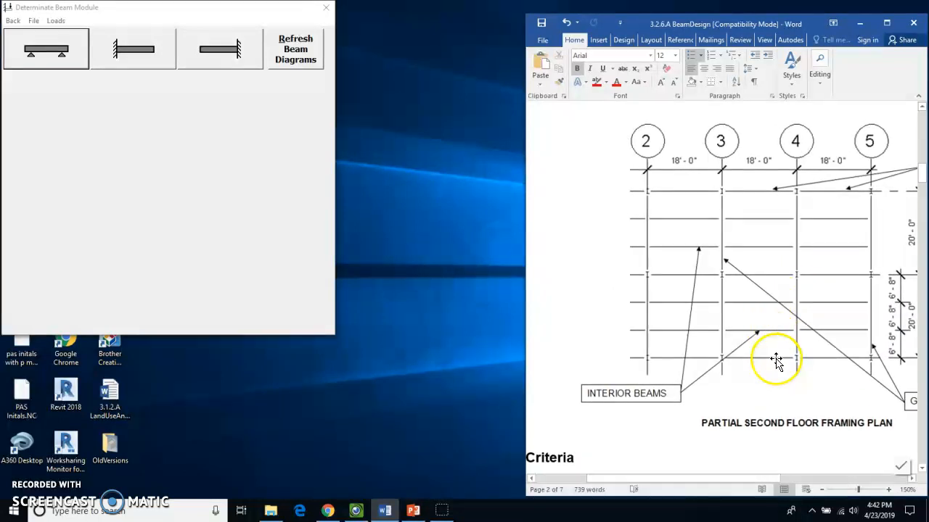
{"action": "mouse_move", "coordinate": [850, 312]}
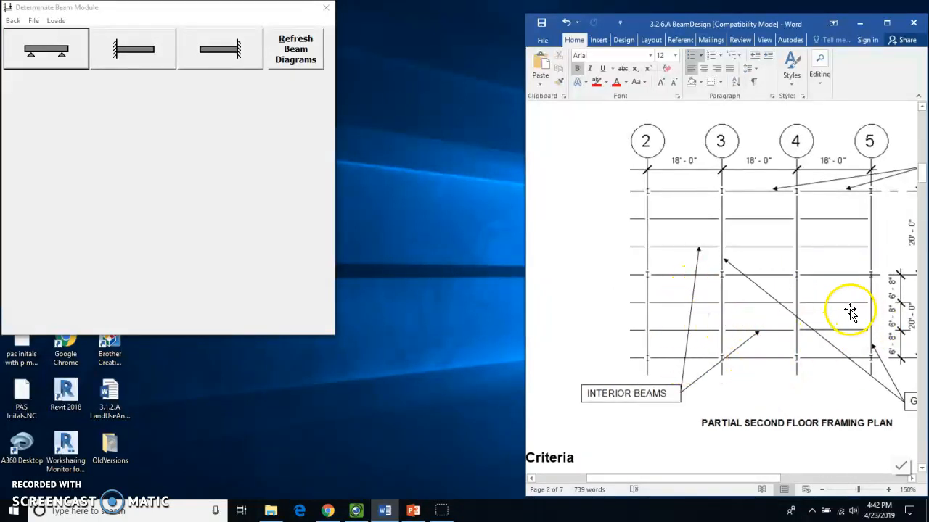
{"action": "mouse_move", "coordinate": [761, 239]}
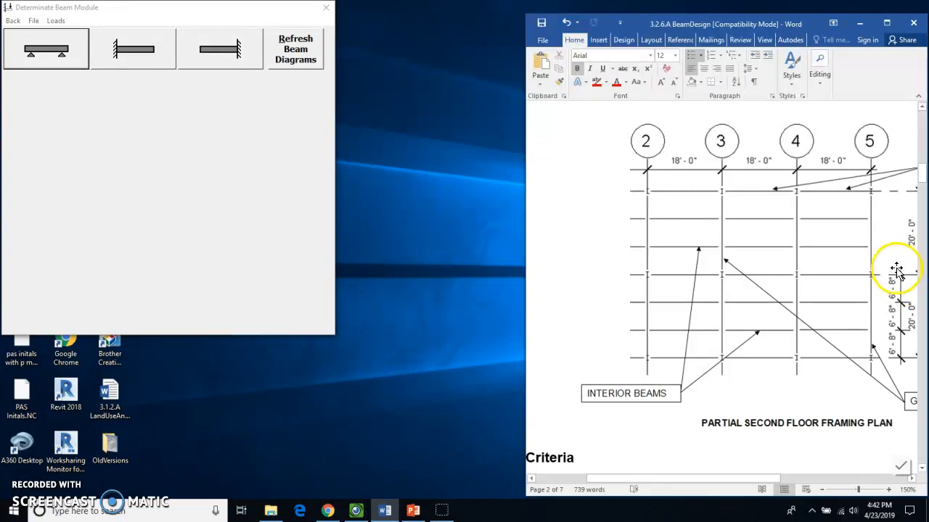
{"action": "mouse_move", "coordinate": [843, 299]}
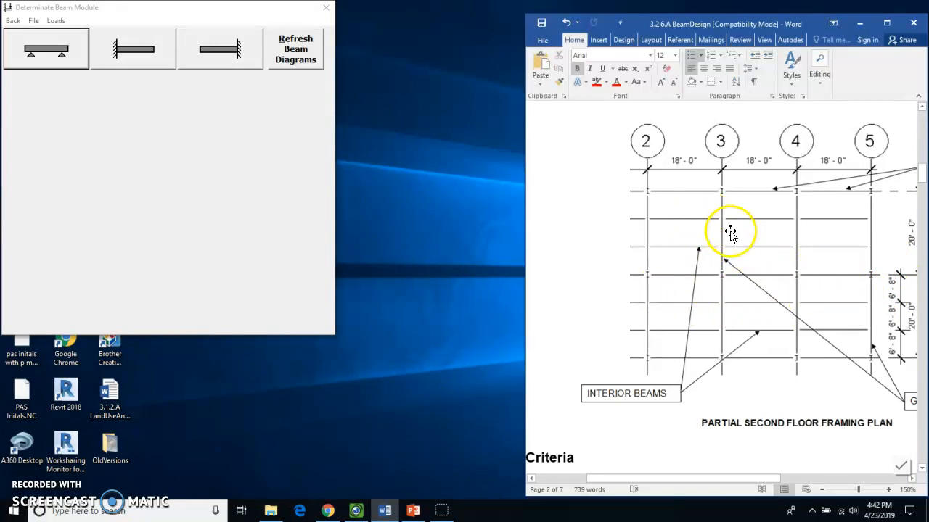
{"action": "mouse_move", "coordinate": [829, 218]}
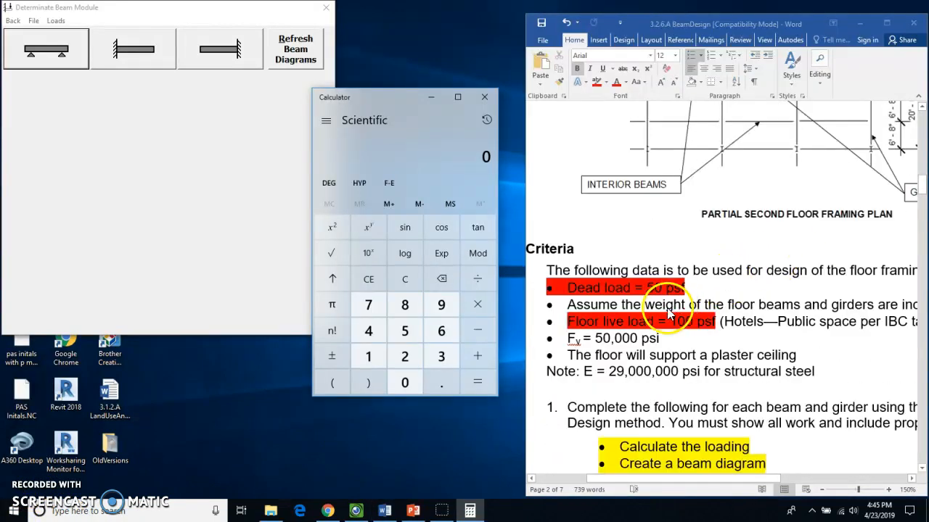
In Calculator, compute 150 × 6.66 = 999 lb/ft, then 1000 × 18 for the total load
{"action": "scroll", "scroll_direction": "down", "scroll_amount": 3}
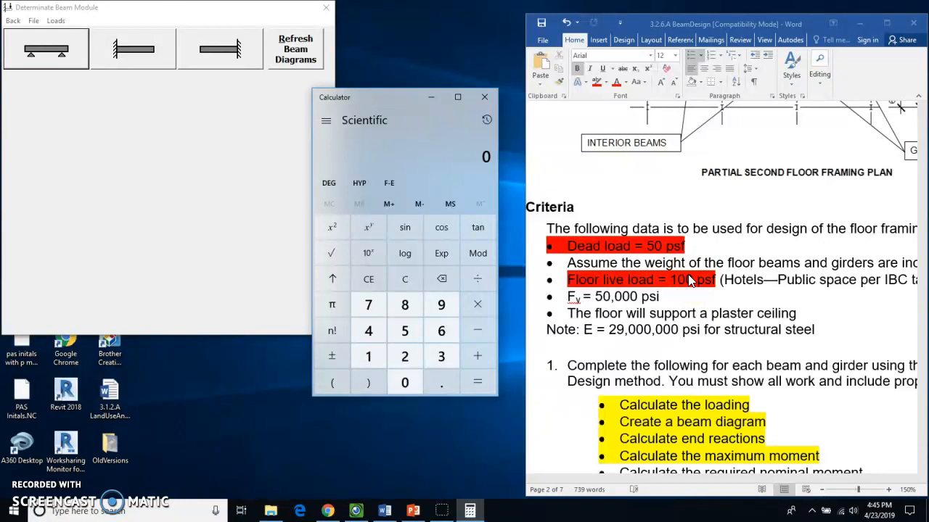
{"action": "left_click", "coordinate": [715, 281]}
{"action": "type", "text": "6.66"}
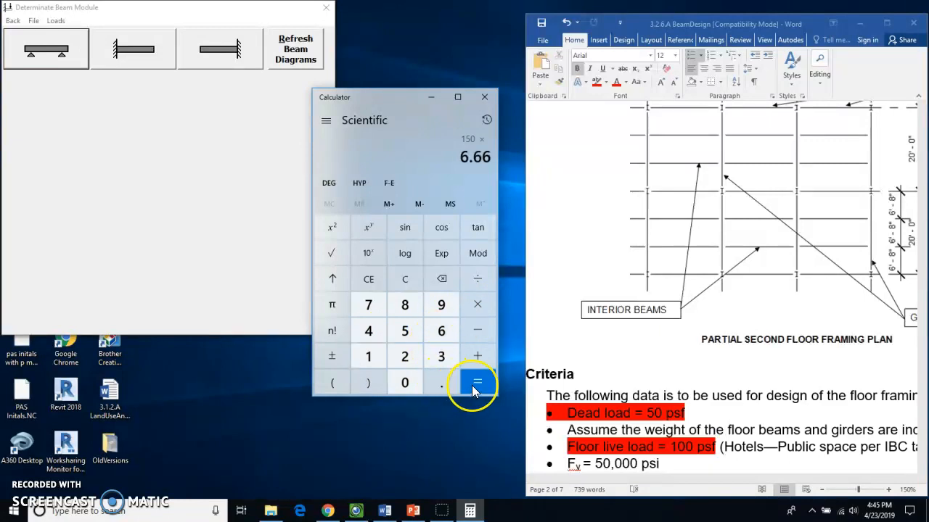
{"action": "left_click", "coordinate": [478, 382]}
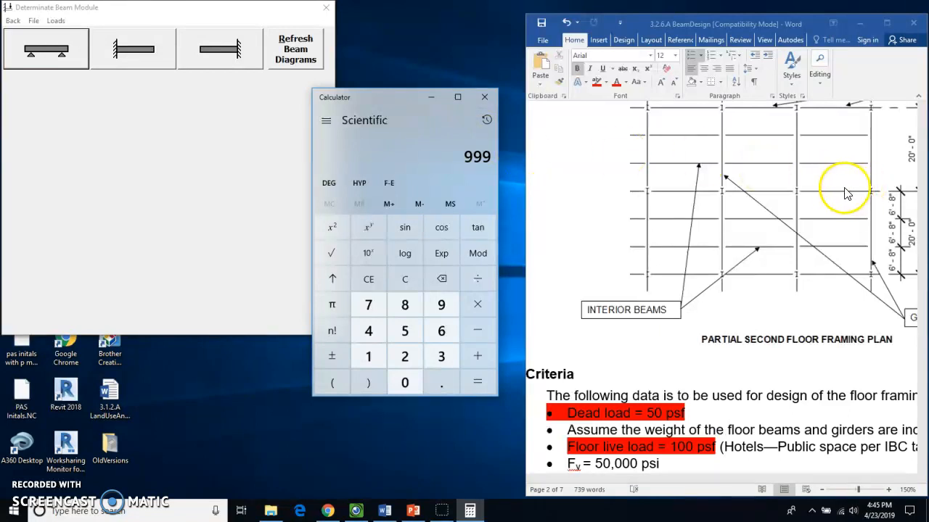
{"action": "mouse_move", "coordinate": [483, 173]}
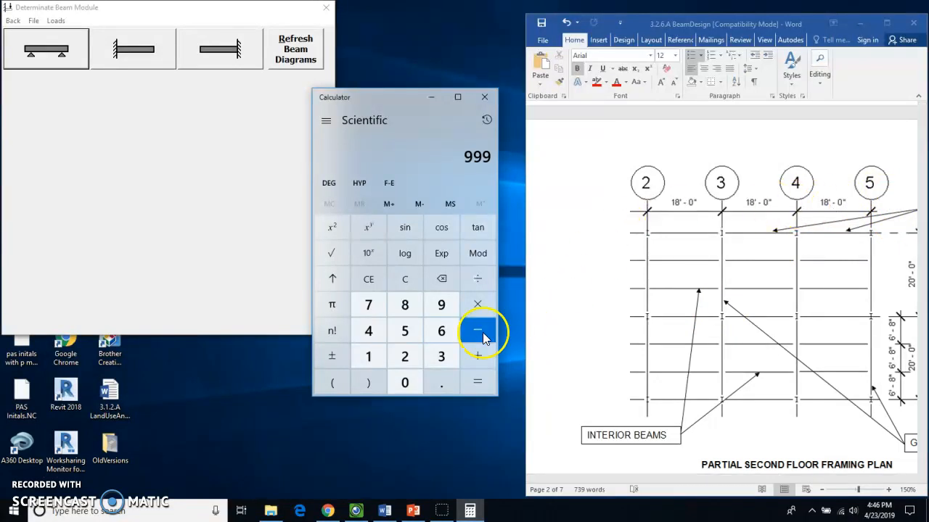
{"action": "mouse_move", "coordinate": [348, 356]}
{"action": "type", "text": "18,000"}
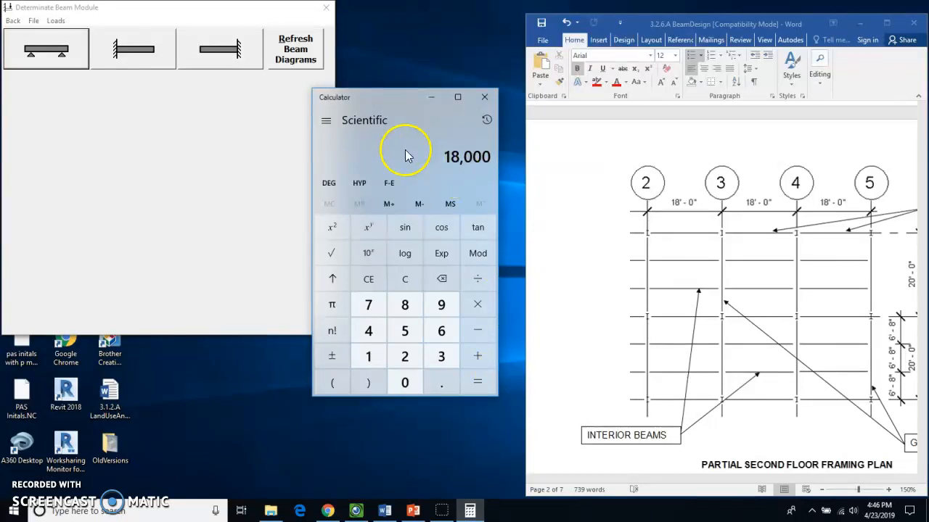
{"action": "mouse_move", "coordinate": [334, 101]}
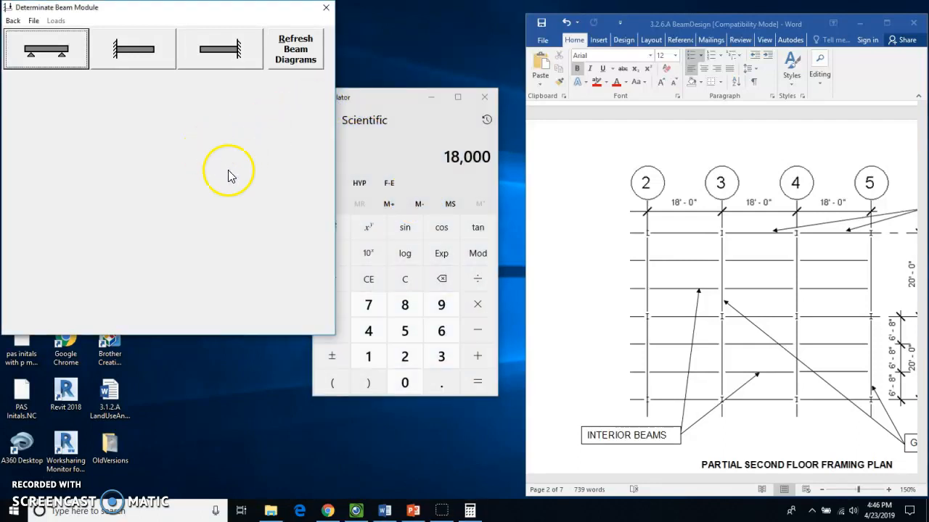
{"action": "mouse_move", "coordinate": [22, 493]}
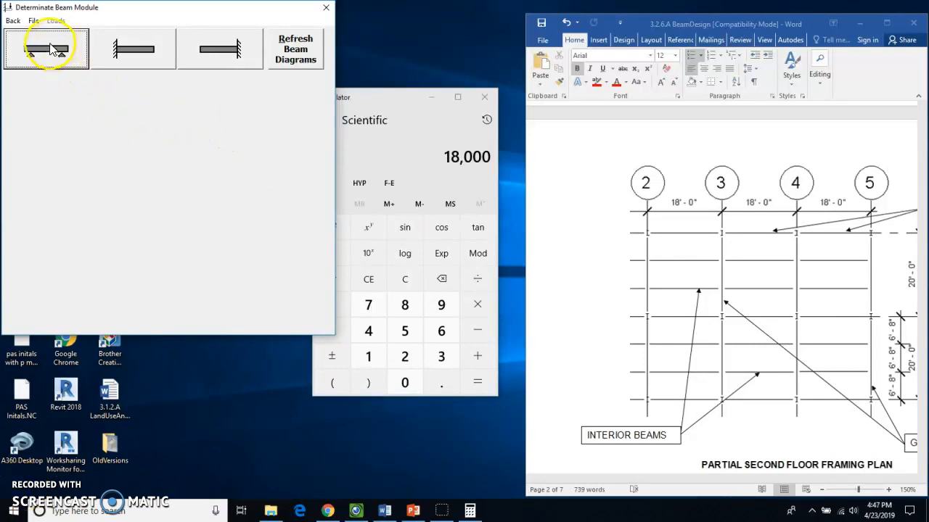
{"action": "mouse_move", "coordinate": [46, 48]}
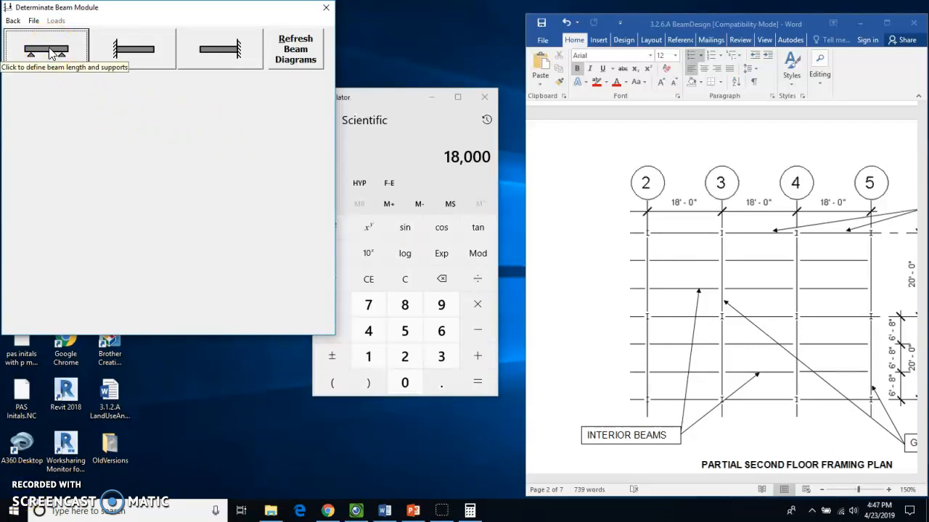
Define an 18 ft beam in feet with supports at 0 and 18 ft
{"action": "left_click", "coordinate": [45, 49]}
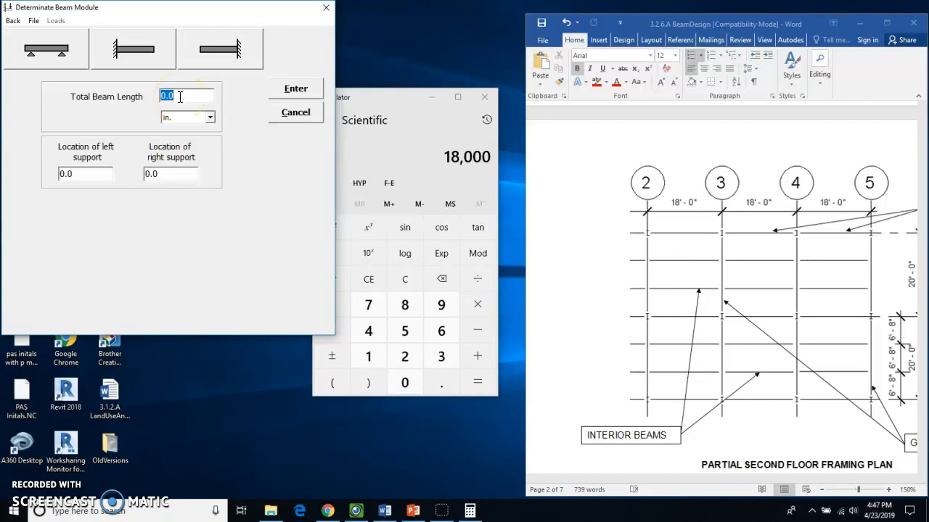
{"action": "type", "text": "18"}
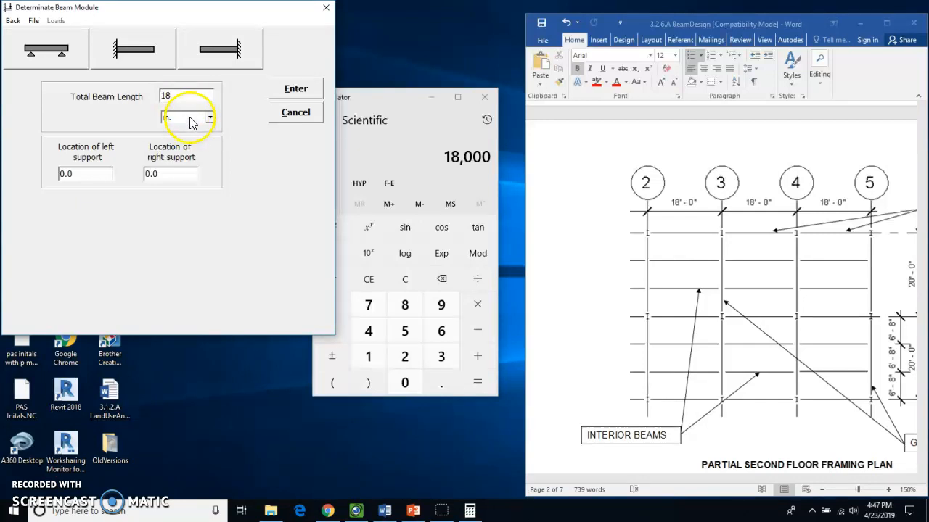
{"action": "left_click", "coordinate": [211, 117]}
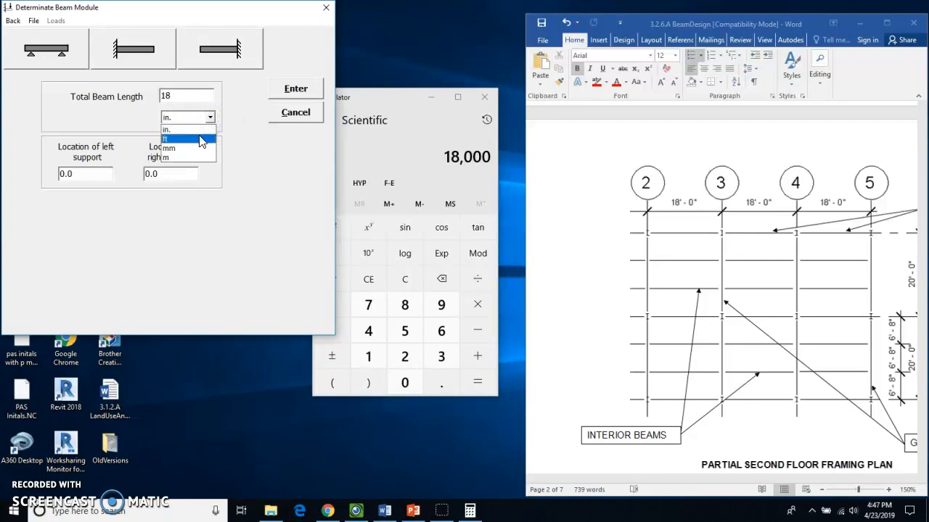
{"action": "left_click", "coordinate": [167, 139]}
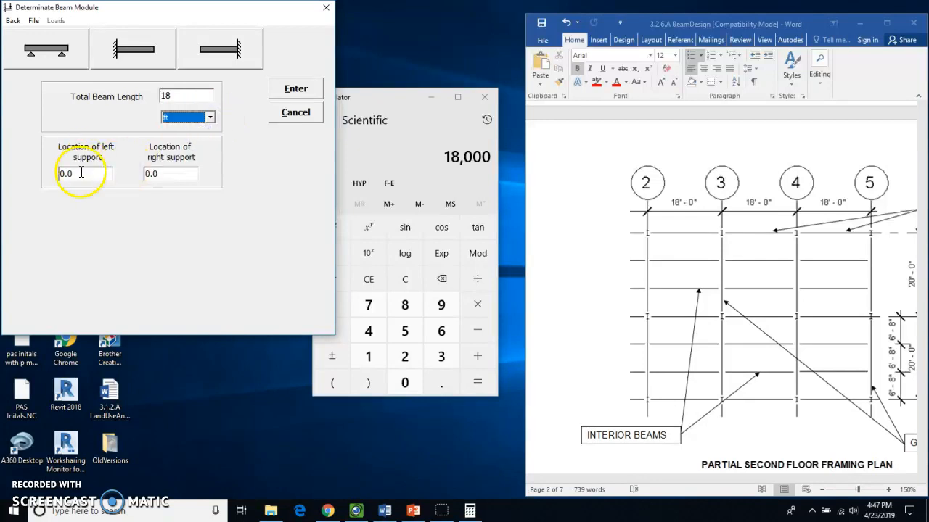
{"action": "left_click", "coordinate": [170, 173]}
{"action": "type", "text": "18"}
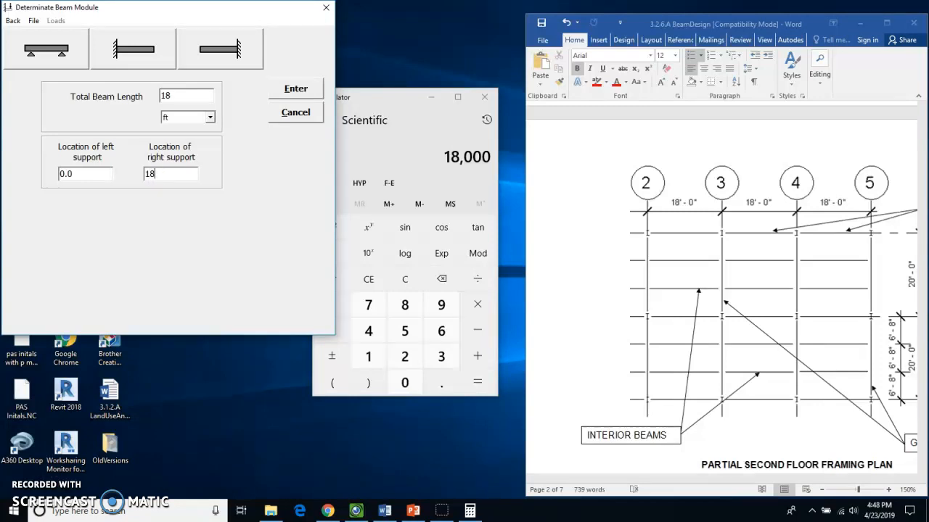
{"action": "left_click", "coordinate": [295, 88]}
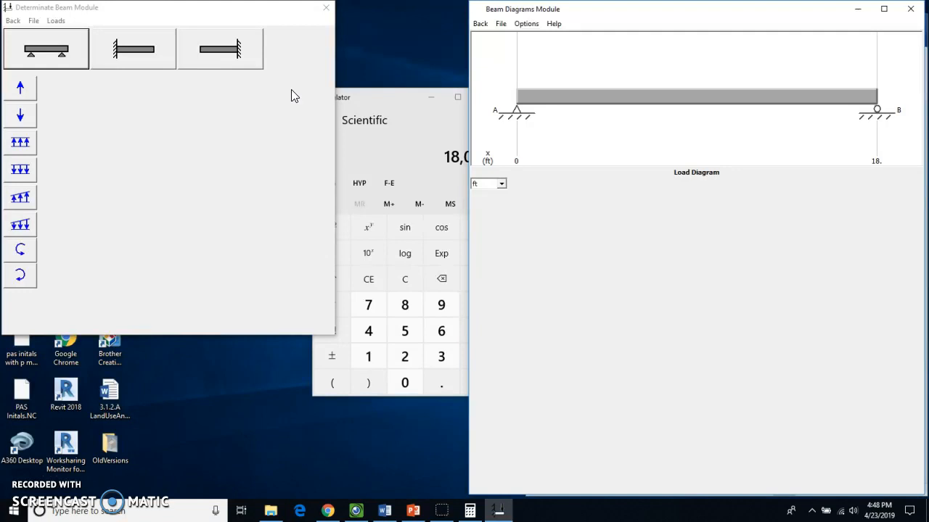
{"action": "mouse_move", "coordinate": [316, 70]}
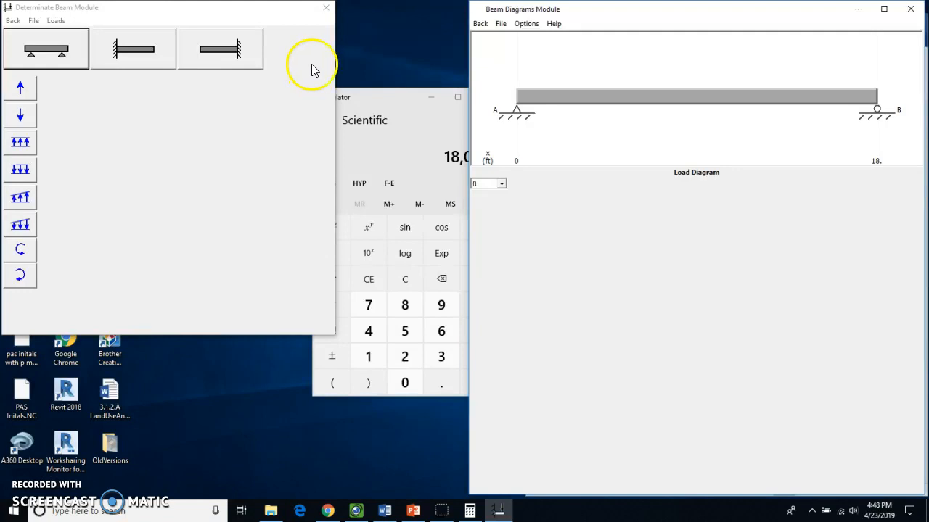
Open the uniform downward distributed load entry form
{"action": "left_click", "coordinate": [21, 169]}
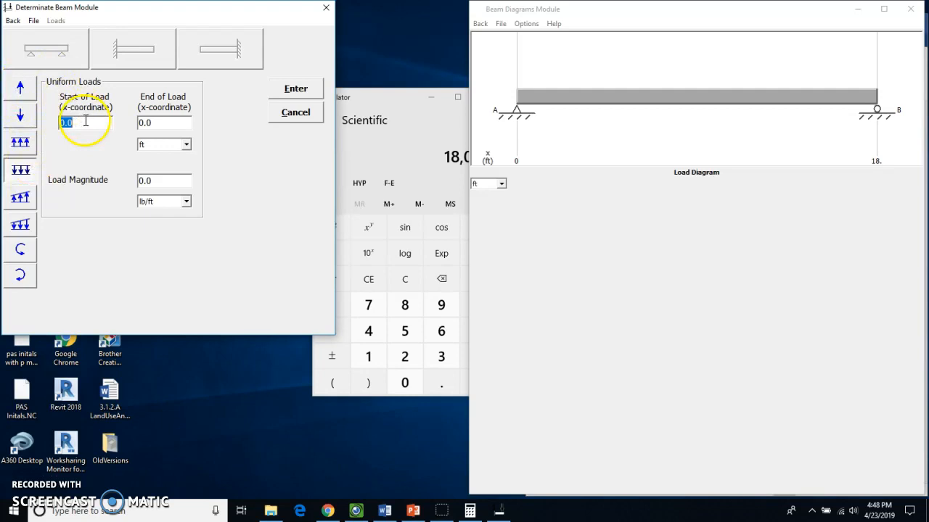
Apply a 1000 lb/ft uniform load from 0 to 18 ft on the beam
{"action": "left_click", "coordinate": [160, 122]}
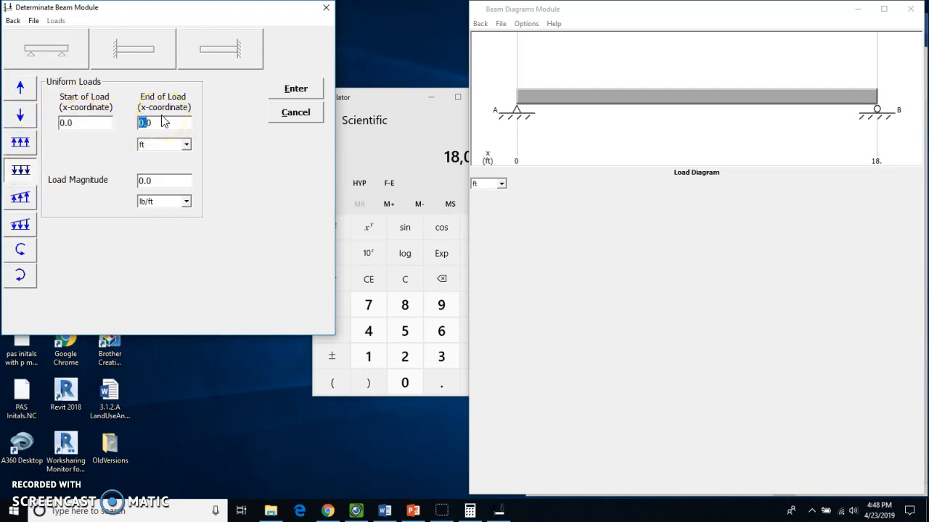
{"action": "type", "text": "180"}
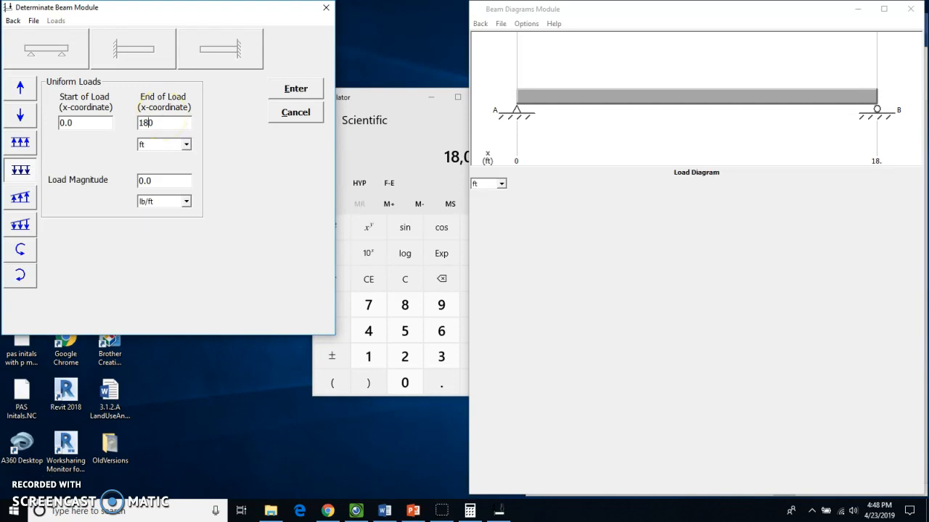
{"action": "key", "text": "Backspace"}
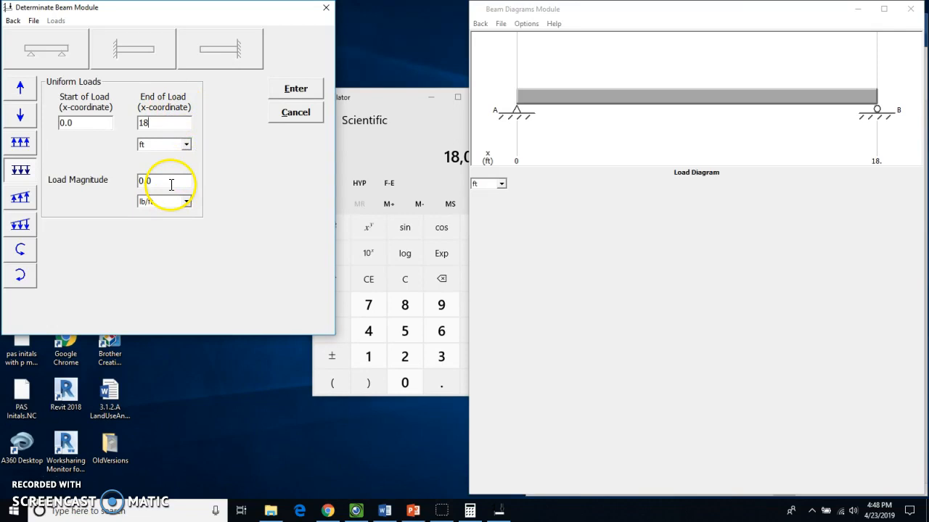
{"action": "triple_click", "coordinate": [163, 180]}
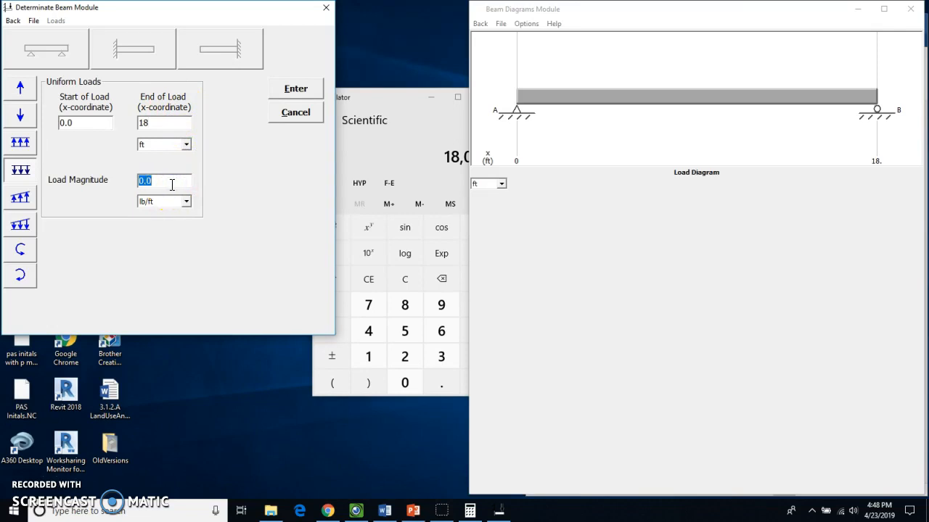
{"action": "type", "text": "1000"}
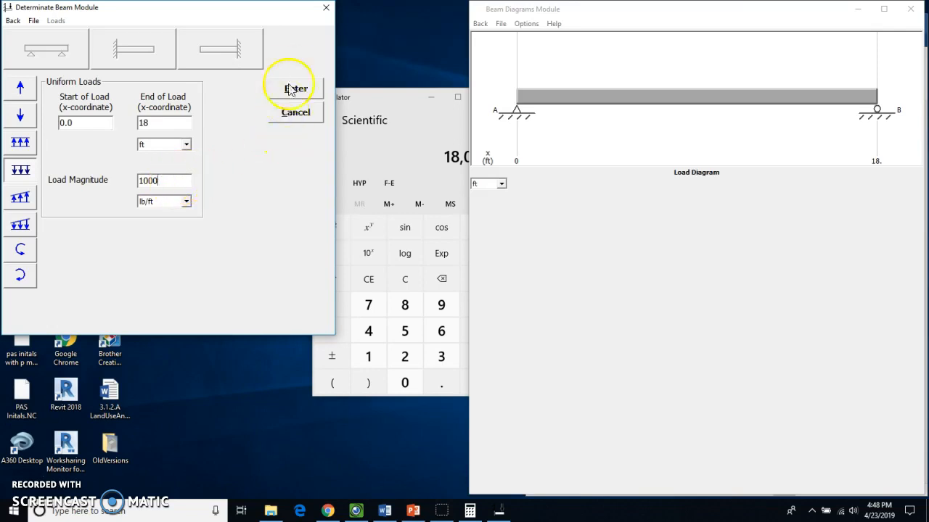
{"action": "left_click", "coordinate": [294, 88]}
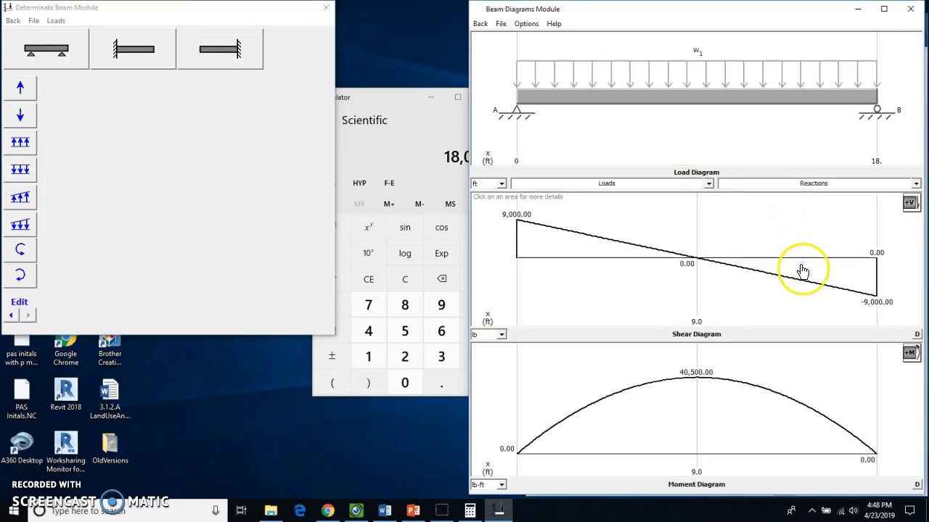
{"action": "mouse_move", "coordinate": [530, 18]}
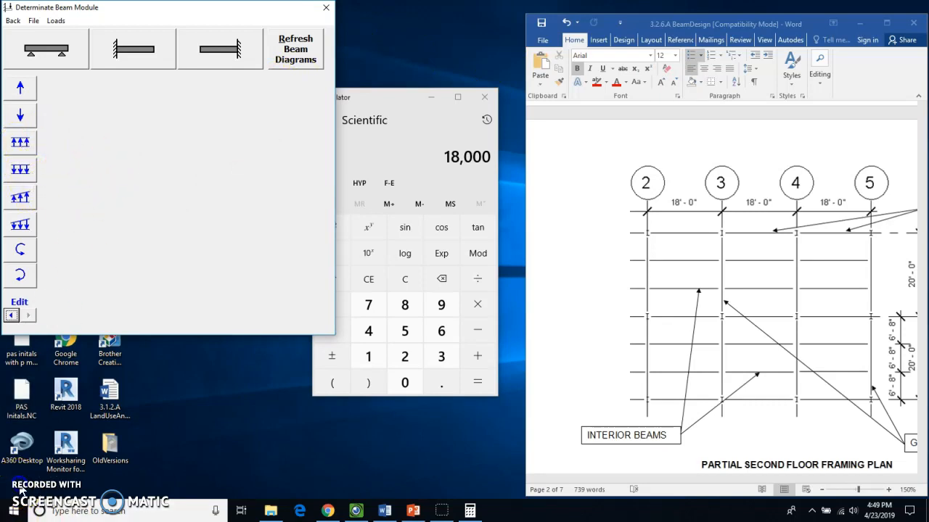
Redisplay the shear and moment diagrams and open the Beam Diagrams File menu
{"action": "left_click", "coordinate": [21, 170]}
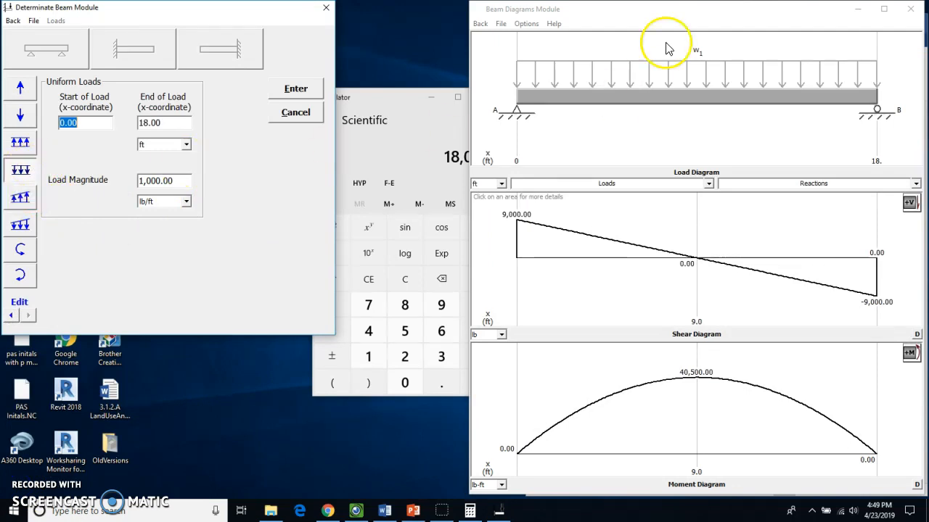
{"action": "left_click", "coordinate": [500, 23]}
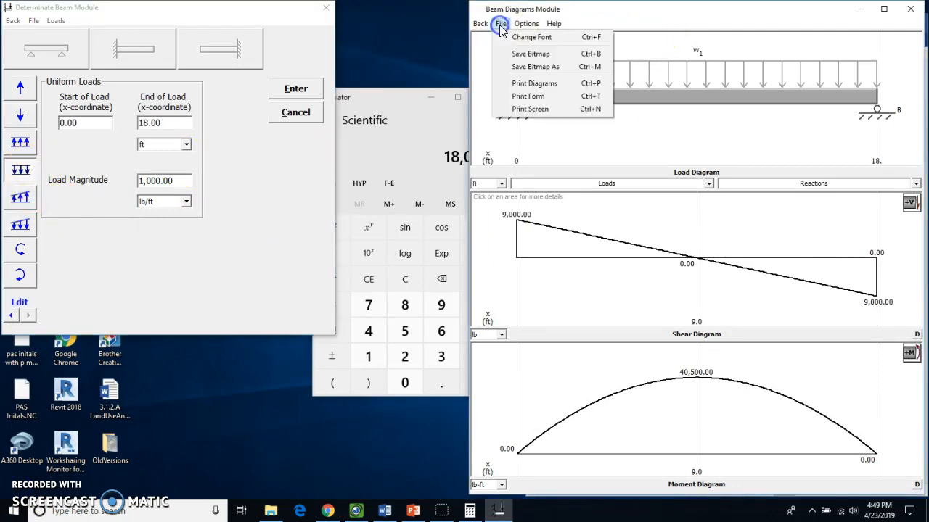
{"action": "mouse_move", "coordinate": [534, 83]}
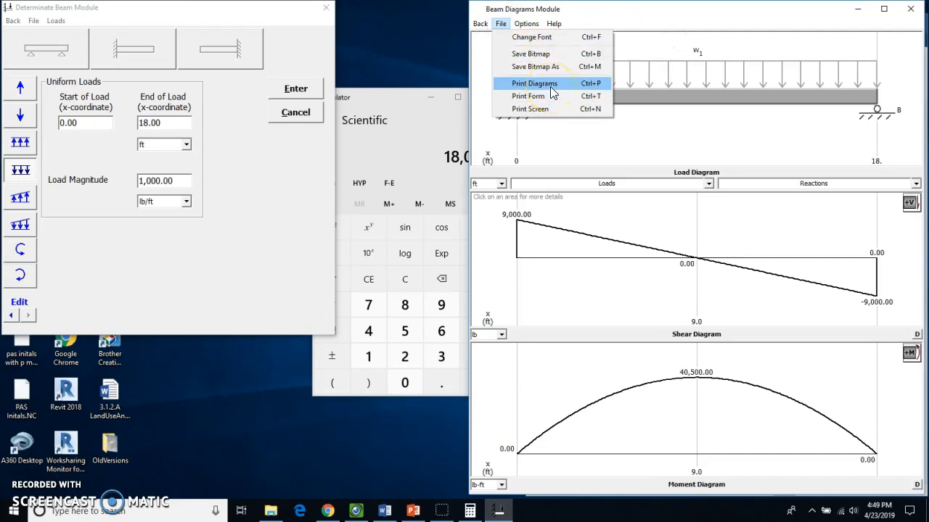
Print the diagrams with a title naming Mr. Sewert's interior beam
{"action": "left_click", "coordinate": [535, 83]}
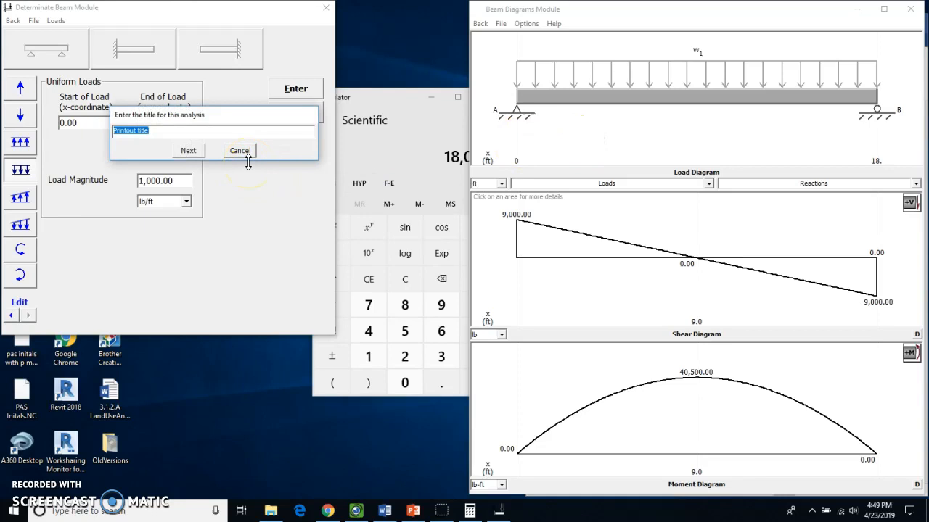
{"action": "type", "text": "Mr."}
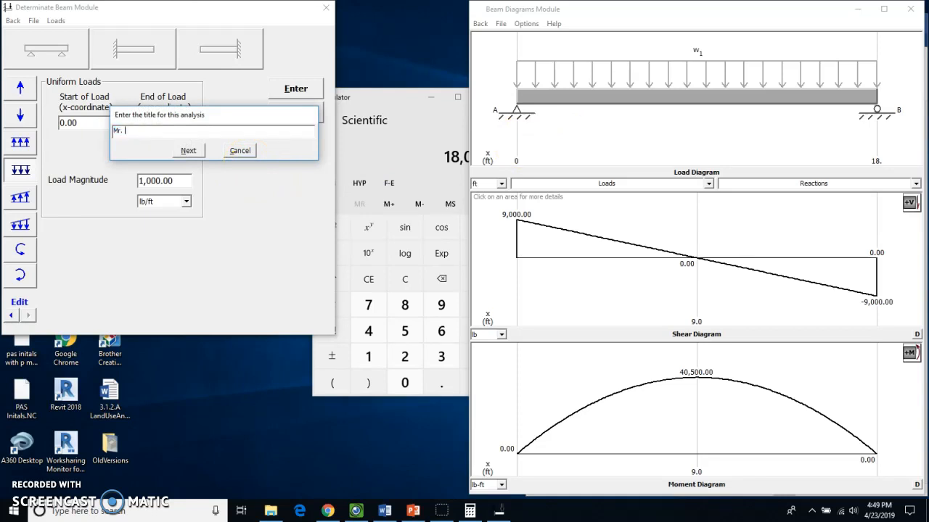
{"action": "type", "text": "Sewert Interior B"}
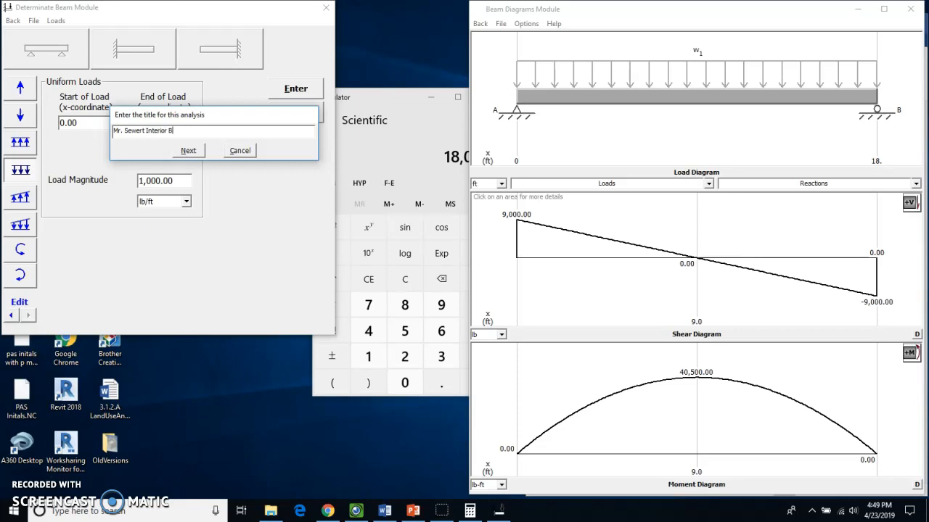
{"action": "type", "text": "eam"}
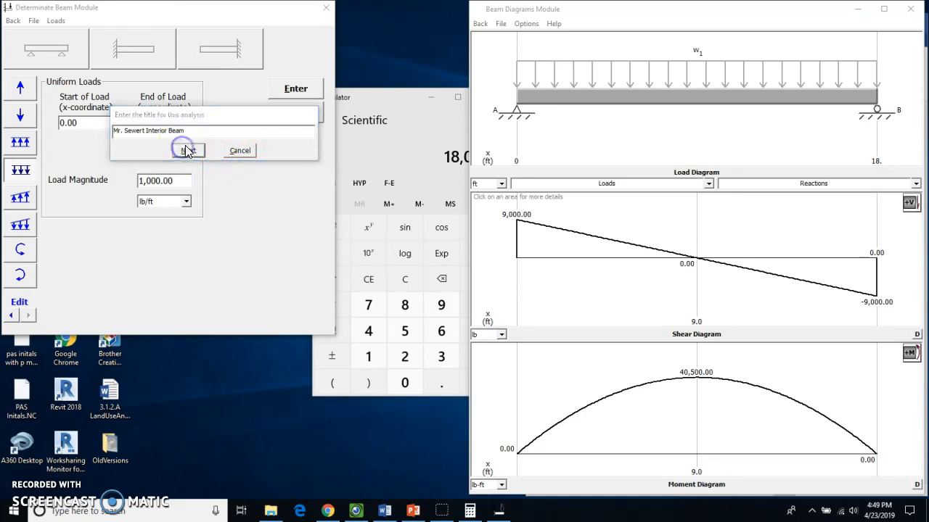
{"action": "left_click", "coordinate": [187, 151]}
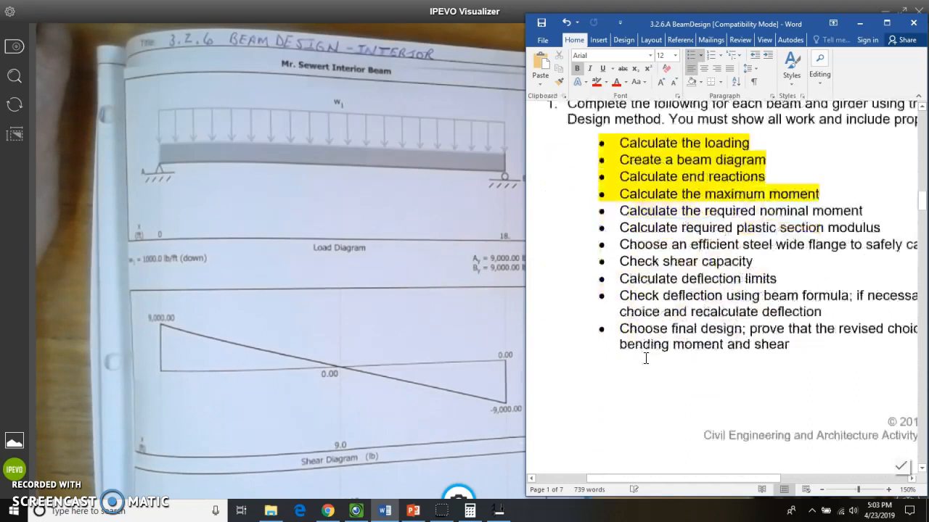
{"action": "scroll", "scroll_direction": "down", "scroll_amount": 3}
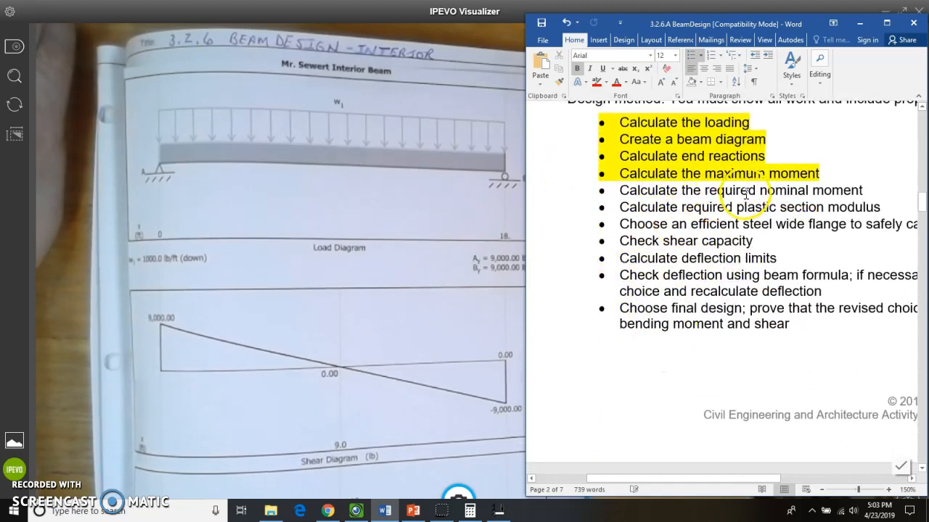